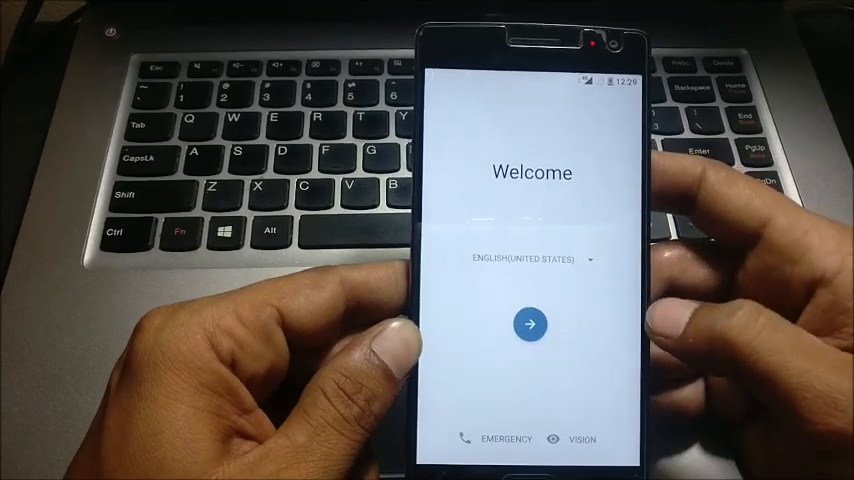
Start the setup wizard in English (United States) and proceed until Setup complete appears
left_click(528, 325)
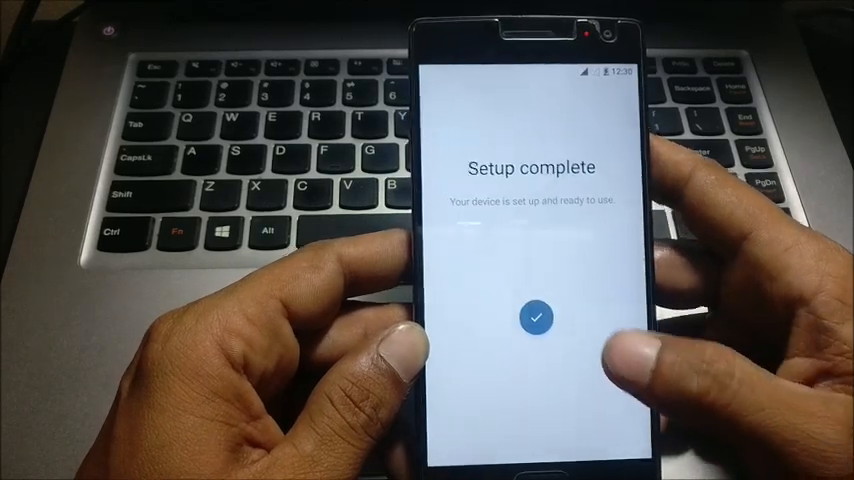
Finish setup and dismiss the launcher's GOT IT welcome tip on the home screen
left_click(537, 318)
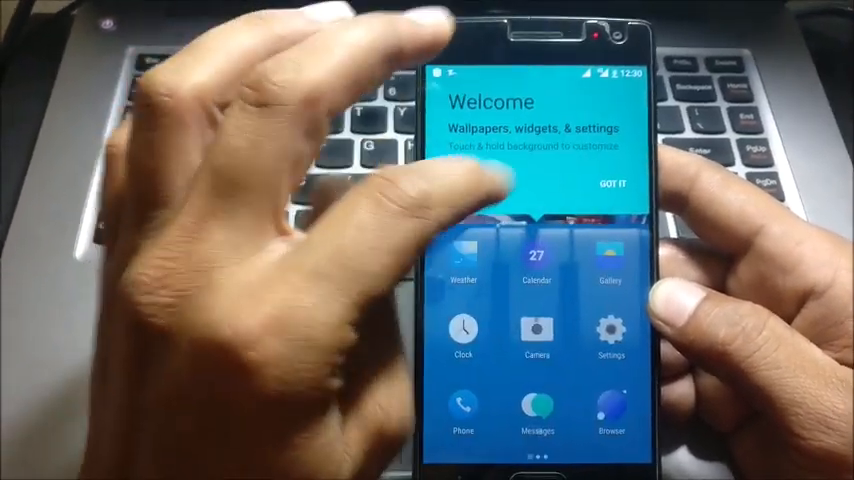
left_click(612, 184)
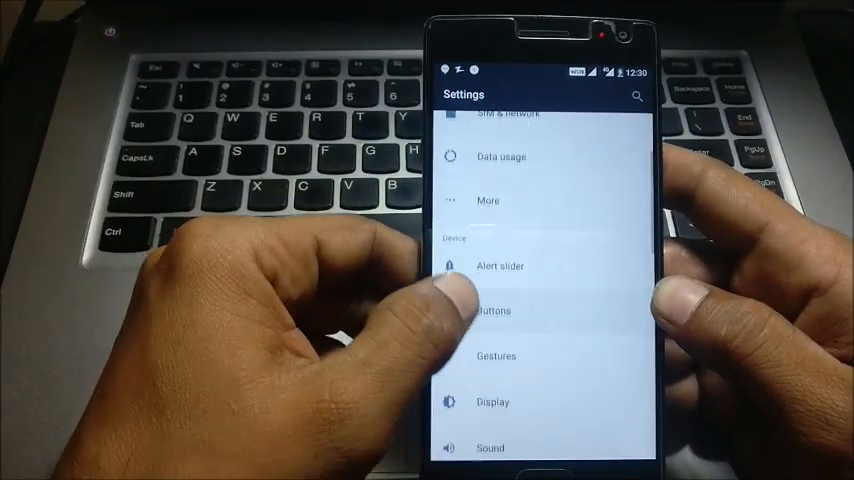
Check Weibo and Youdao dictionary show UNINSTALL, then view About phone's H2OS V2.5.1
scroll("down", 3)
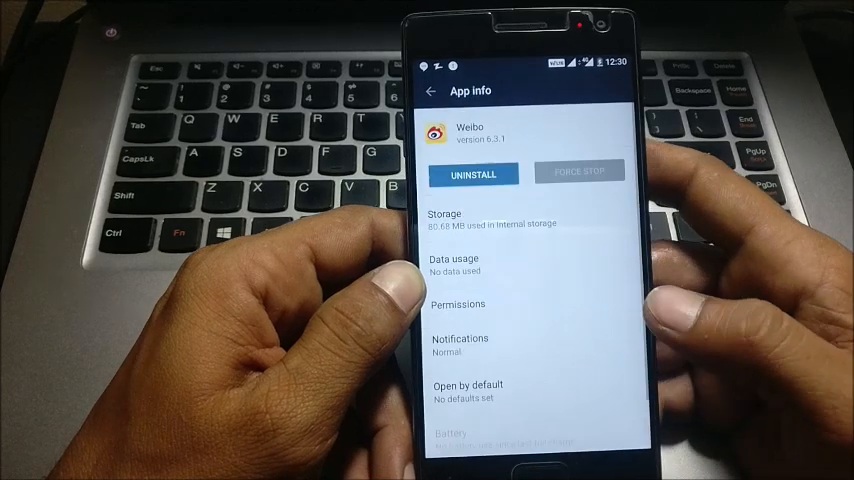
left_click(431, 91)
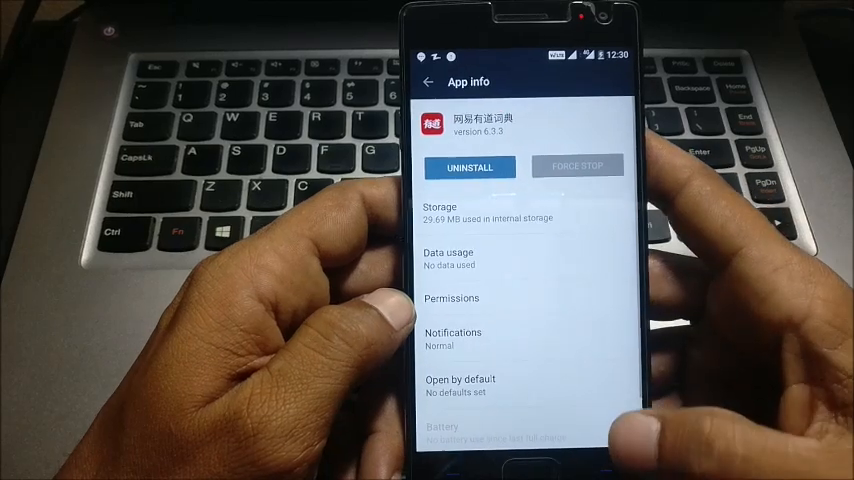
left_click(427, 81)
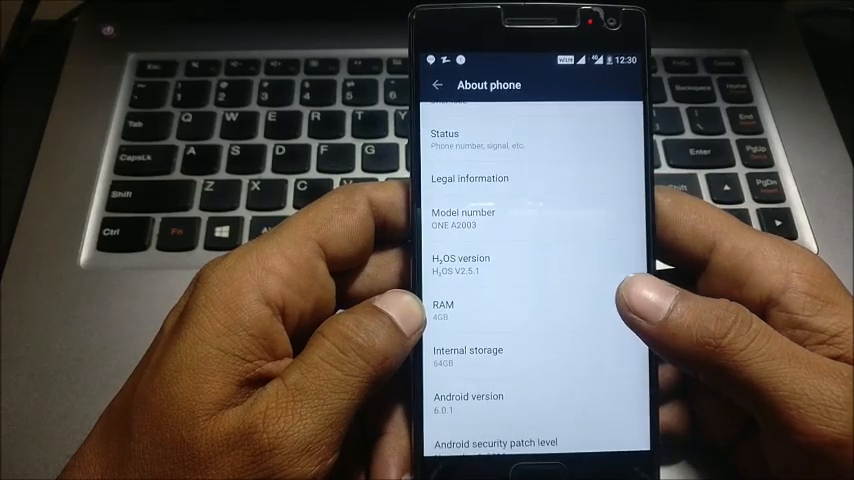
scroll("up", 3)
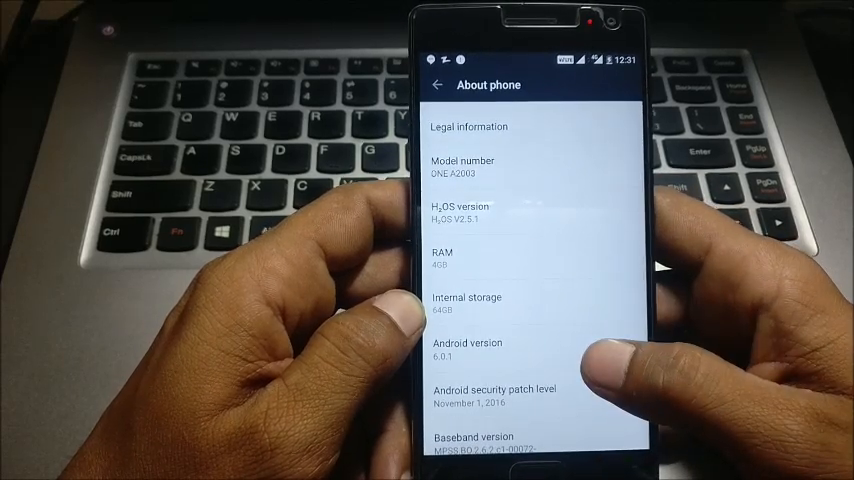